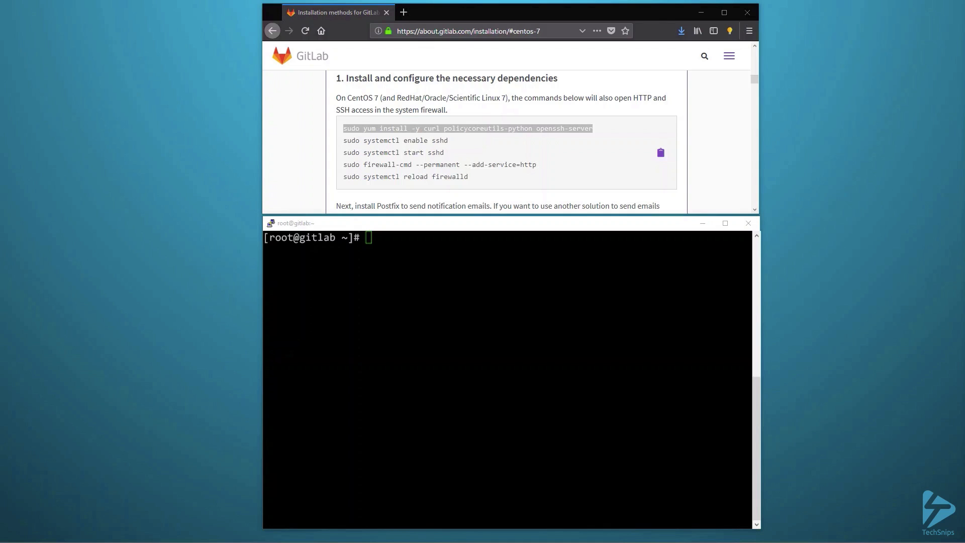
- Copy the yum command installing curl, policycoreutils-python and openssh-server from the docs
left_click(468, 31)
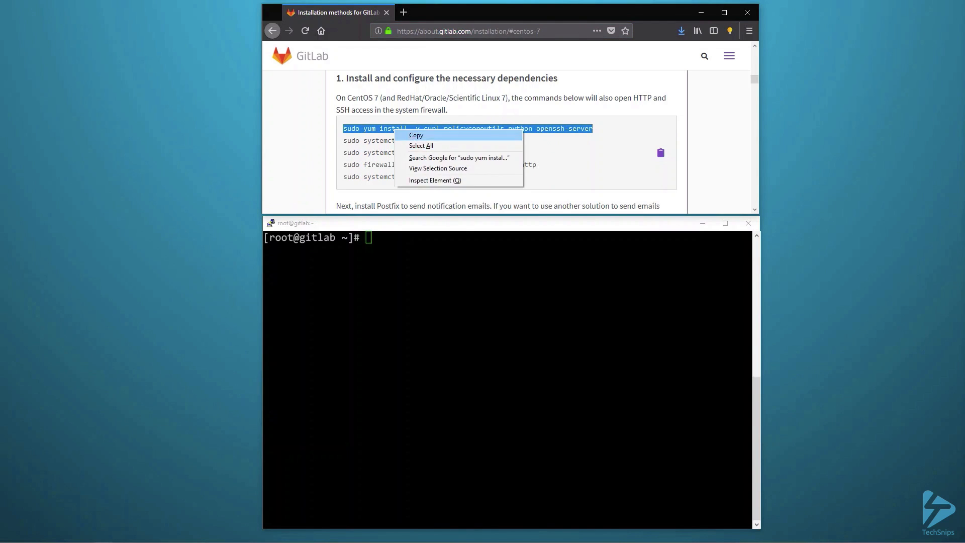
left_click(416, 136)
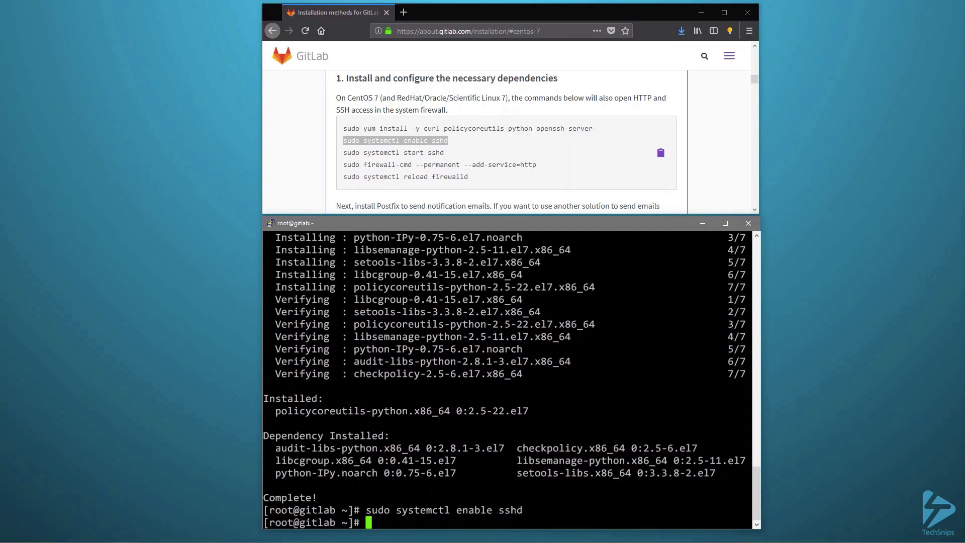
- Run 'sudo systemctl start sshd' in PuTTY to start the SSH service
right_click(393, 151)
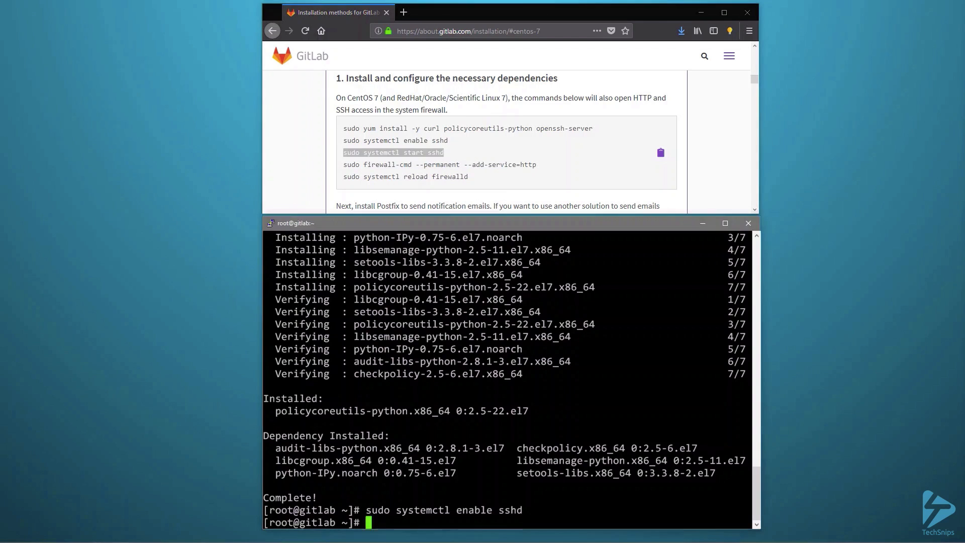
type("sudo systemctl start sshd")
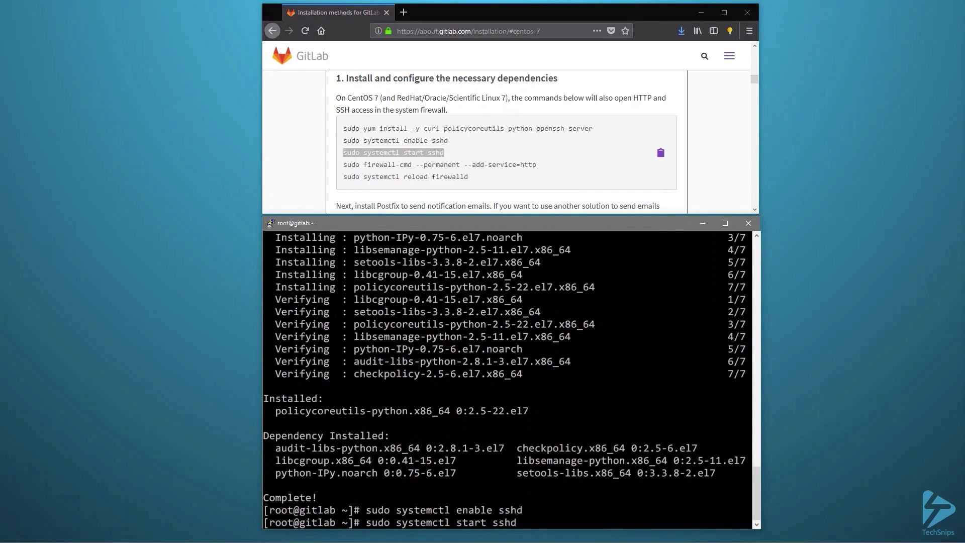
key("Return")
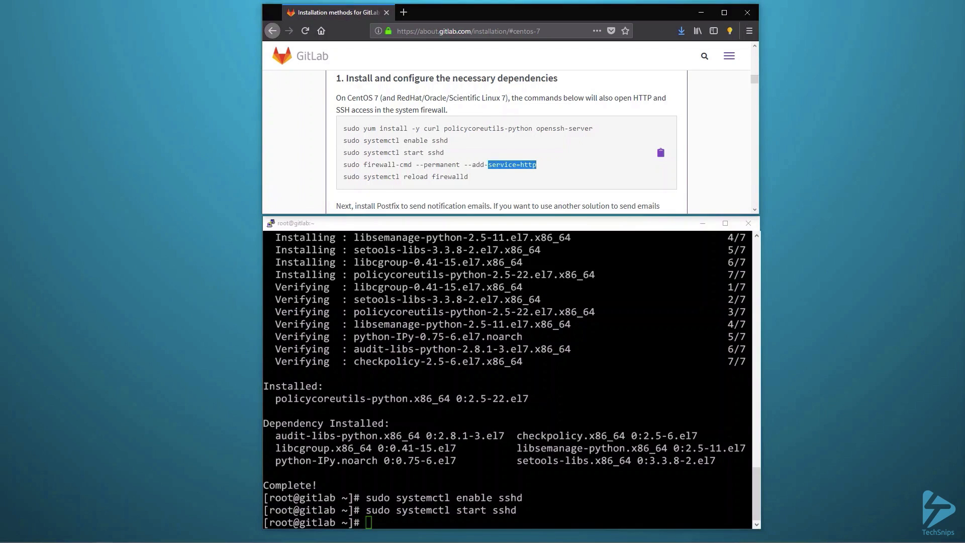
- Copy the firewall-cmd commands permanently allowing HTTP and reloading firewalld
right_click(437, 165)
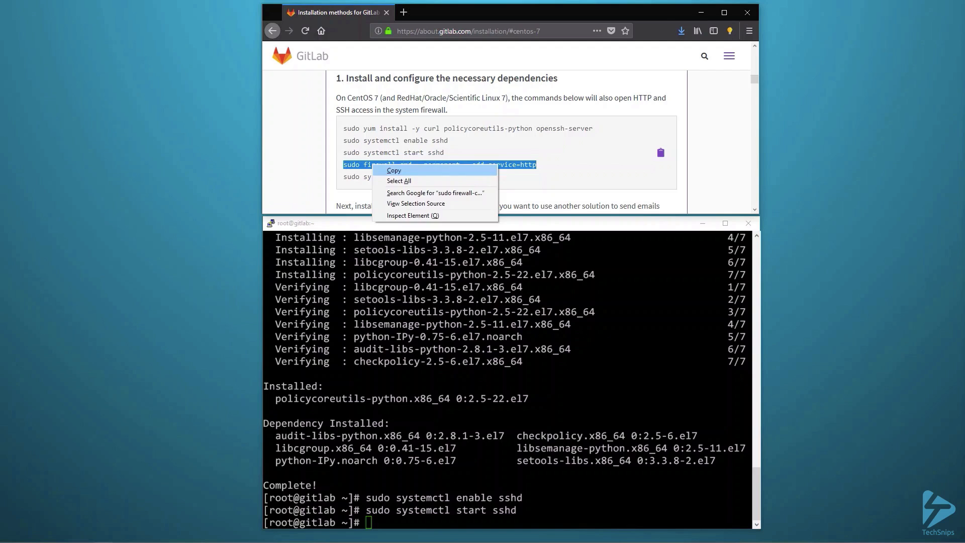
left_click(395, 170)
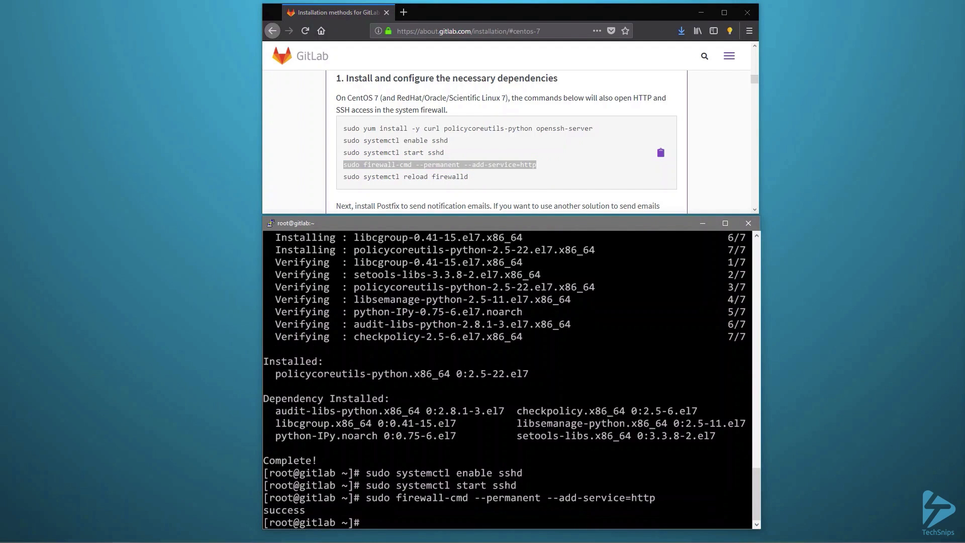
right_click(405, 176)
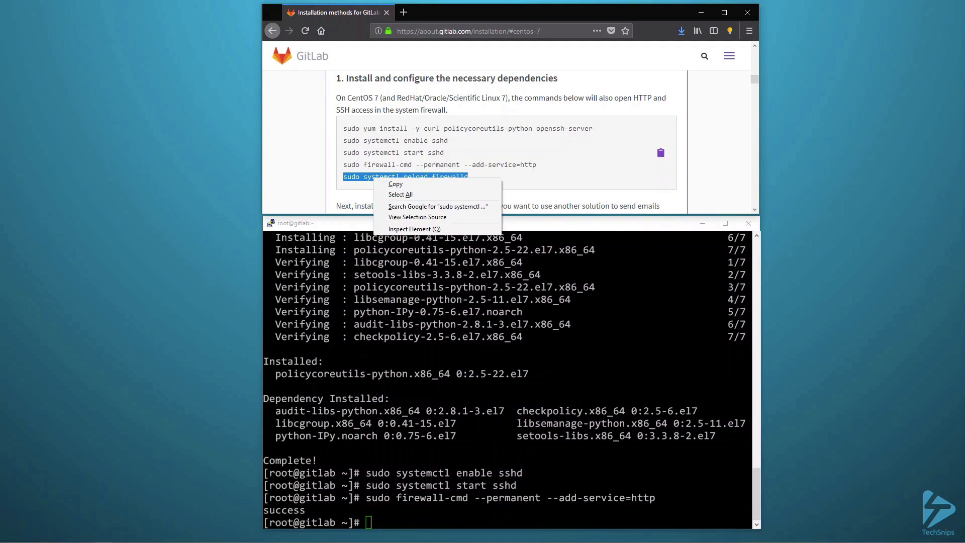
left_click(395, 184)
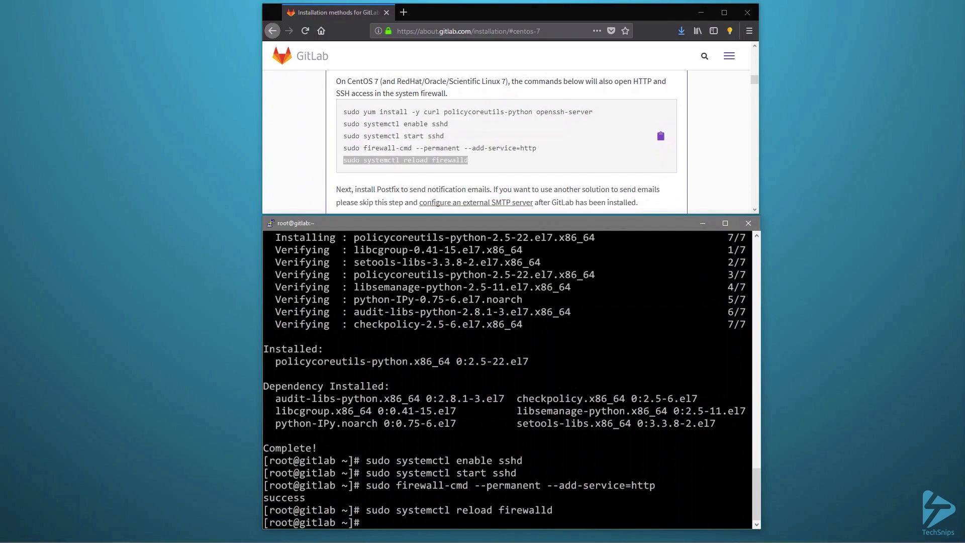
- Install Postfix, then run 'sudo systemctl enable postfix' and start the service
scroll("down", 3)
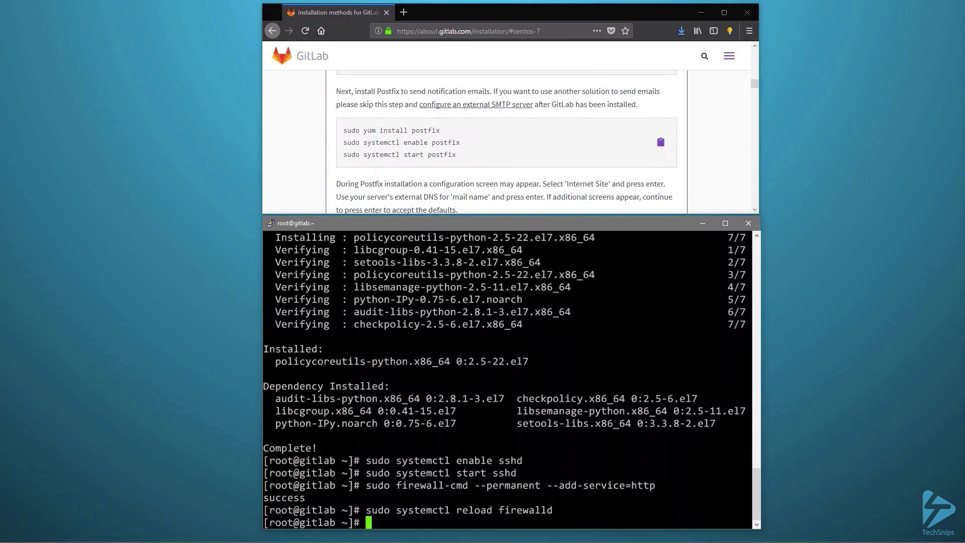
right_click(391, 129)
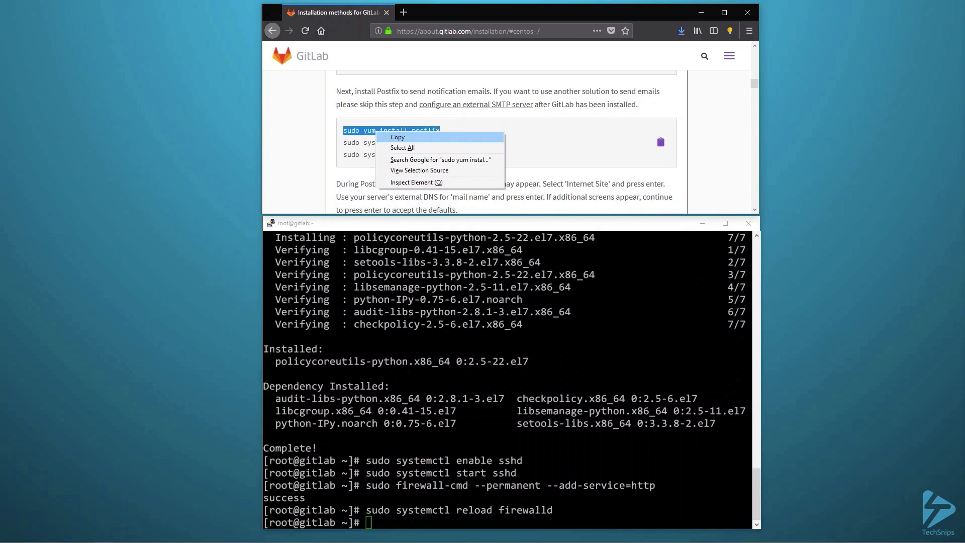
left_click(397, 137)
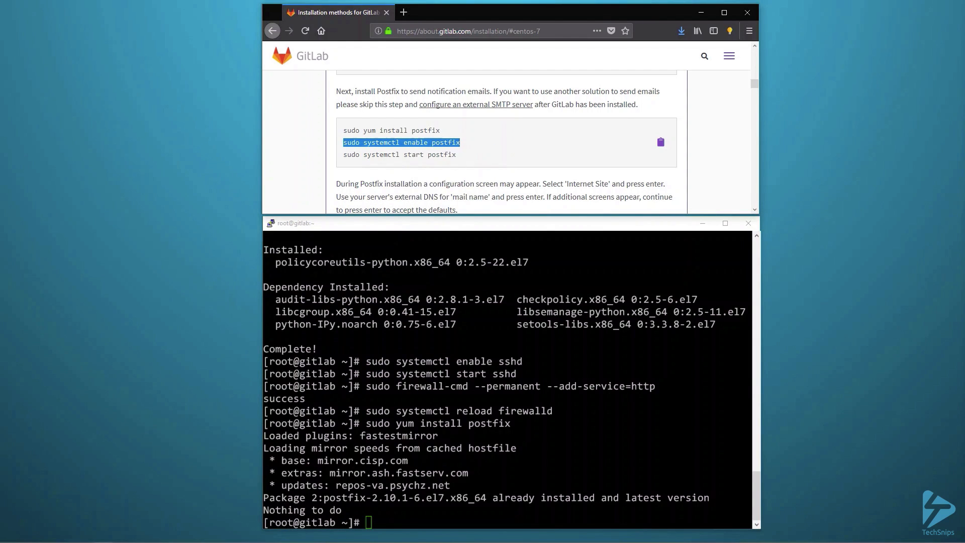
type("sudo systemctl enable postfix")
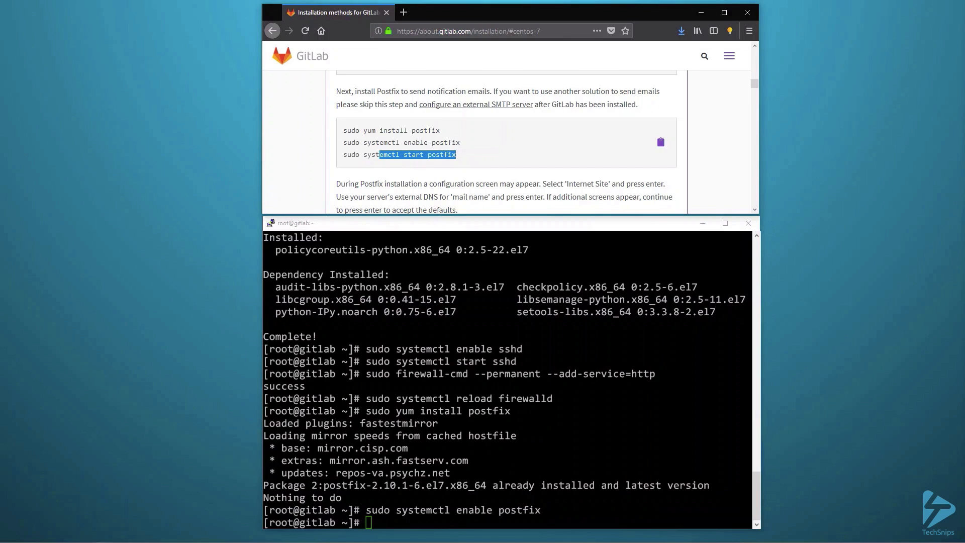
right_click(400, 154)
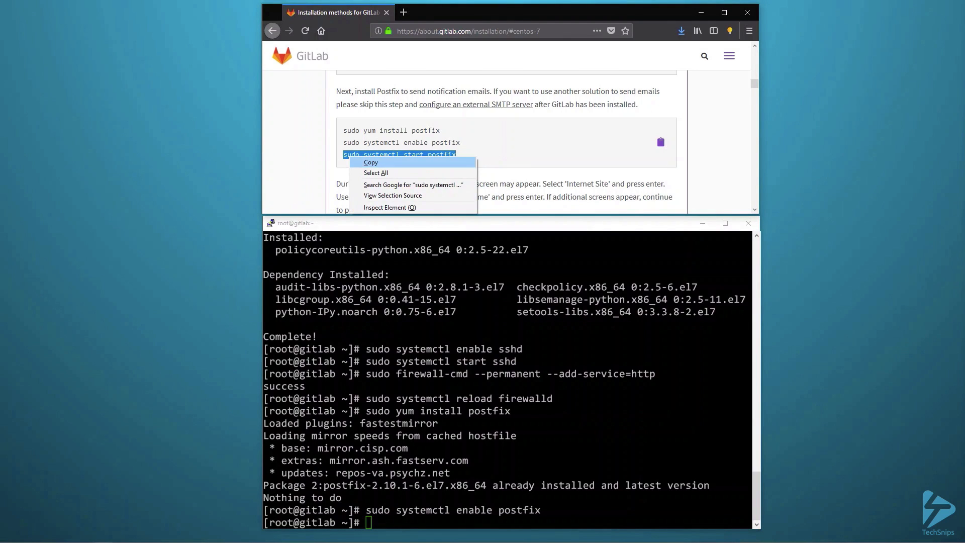
left_click(370, 162)
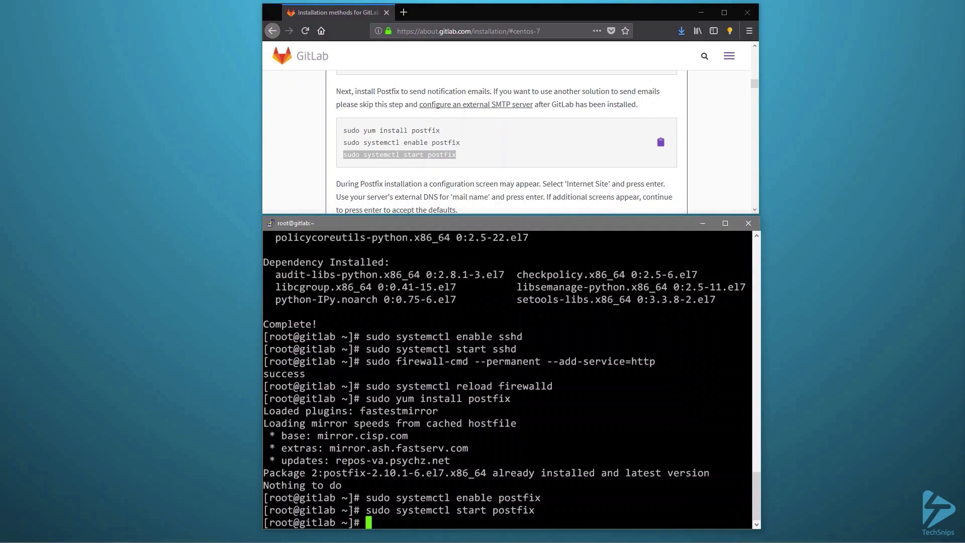
scroll("down", 3)
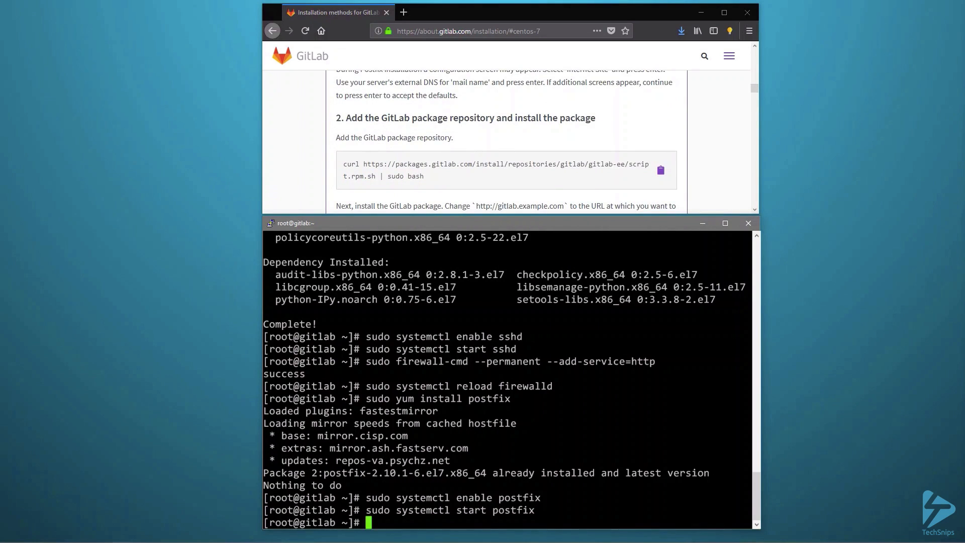
- Select the curl command that adds the GitLab package repository
triple_click(493, 170)
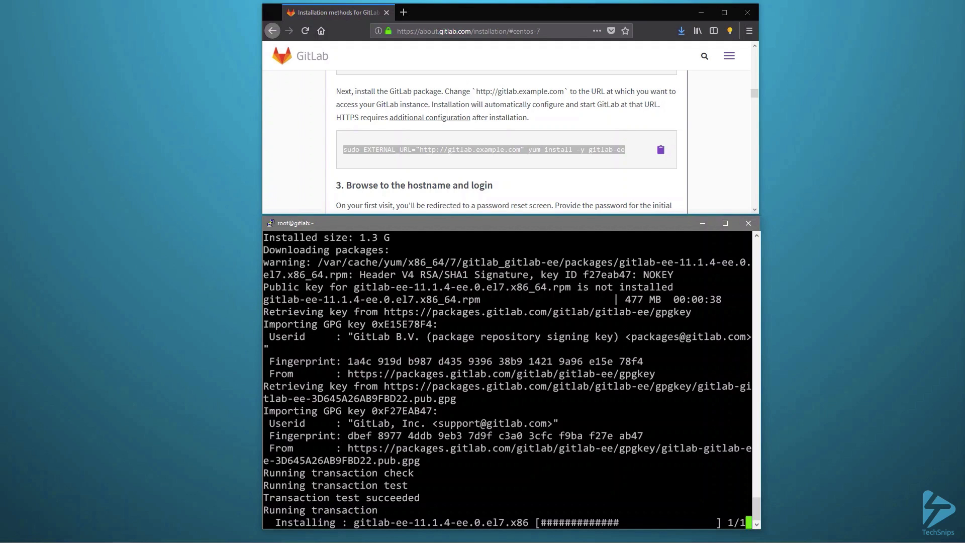
- Scroll the GitLab docs down to step 3 while yum installs GitLab EE
scroll("down", 3)
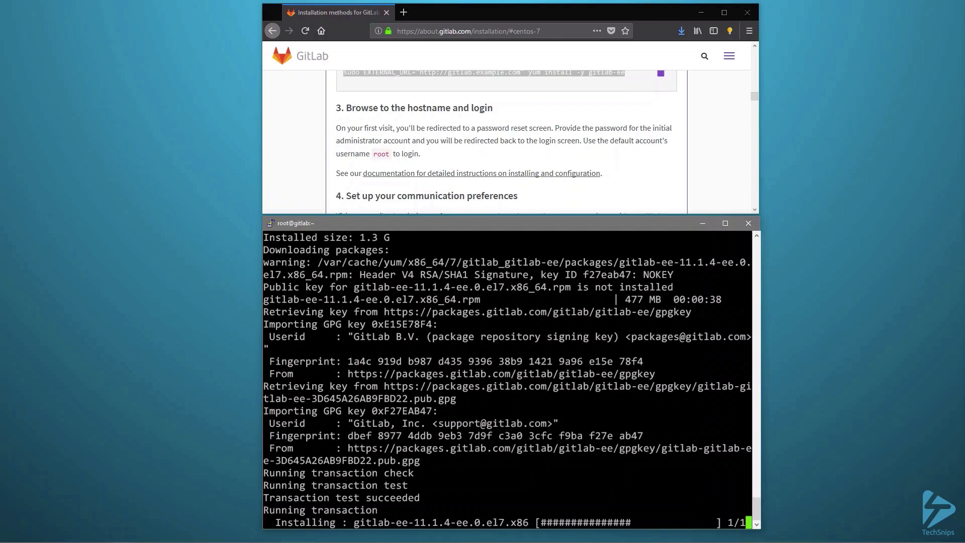
scroll("down", 3)
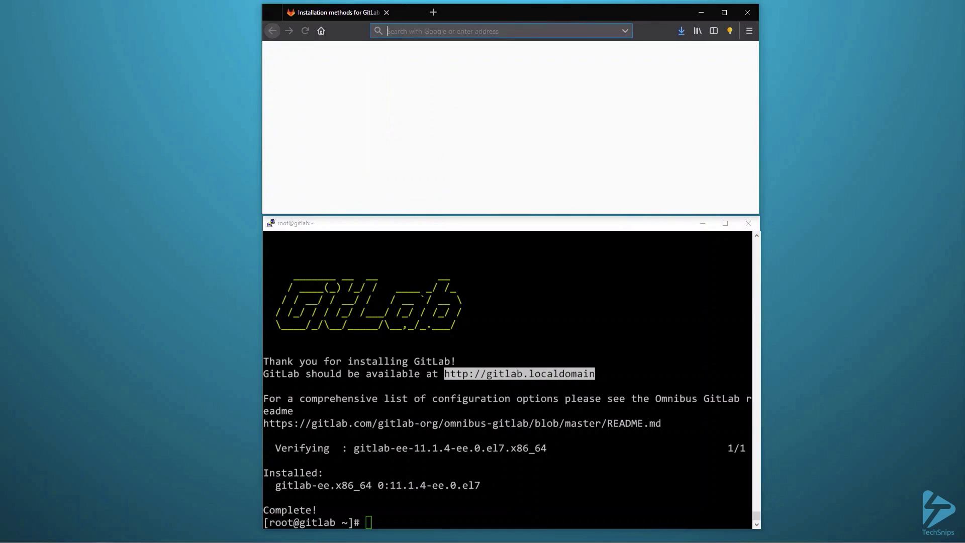
- Select the Firefox address bar to enter the server address 192.168.1.45
left_click(433, 12)
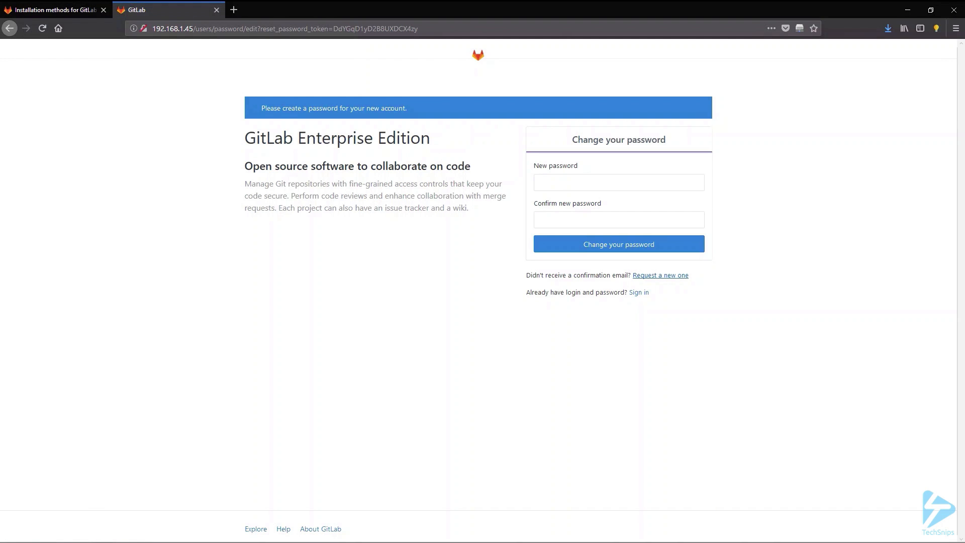
- Enter and confirm the new administrator password and submit Change your password
left_click(618, 182)
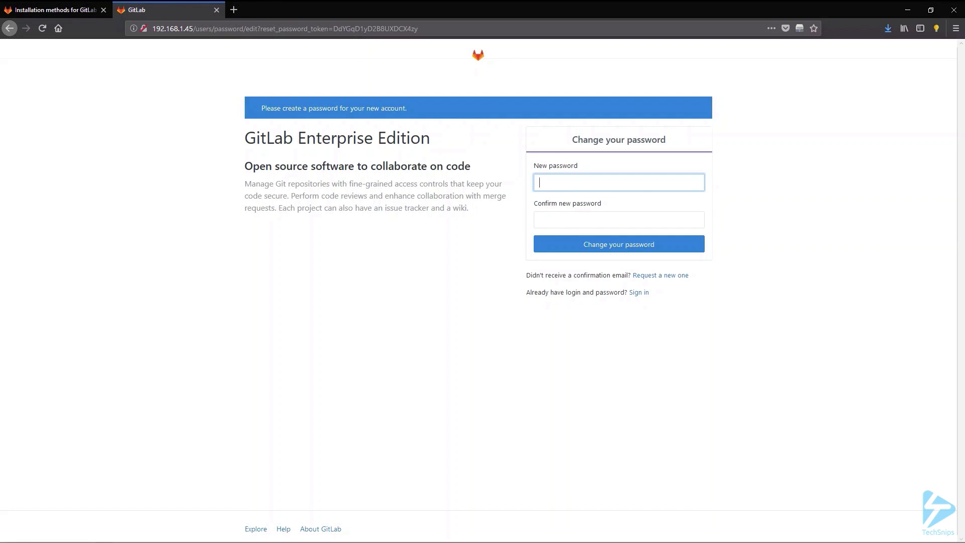
type("••")
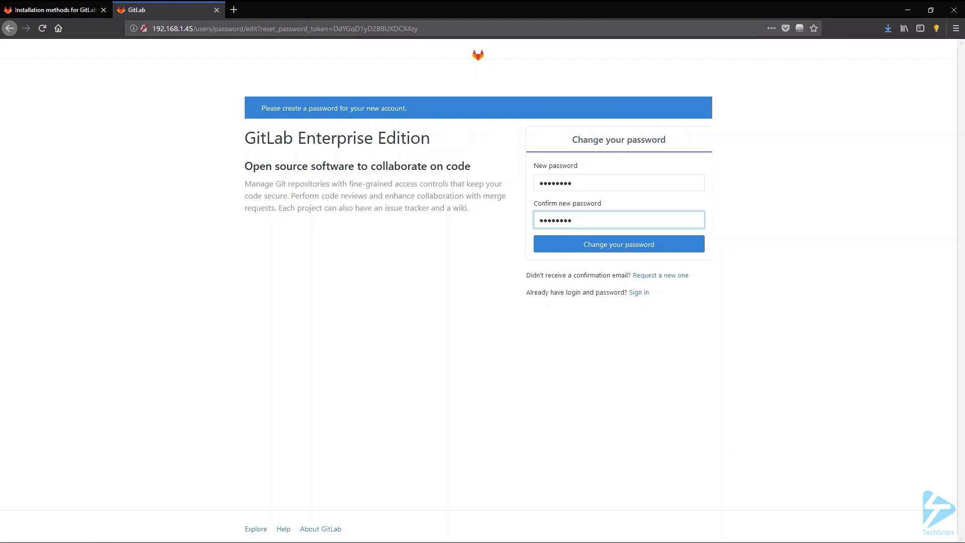
left_click(618, 244)
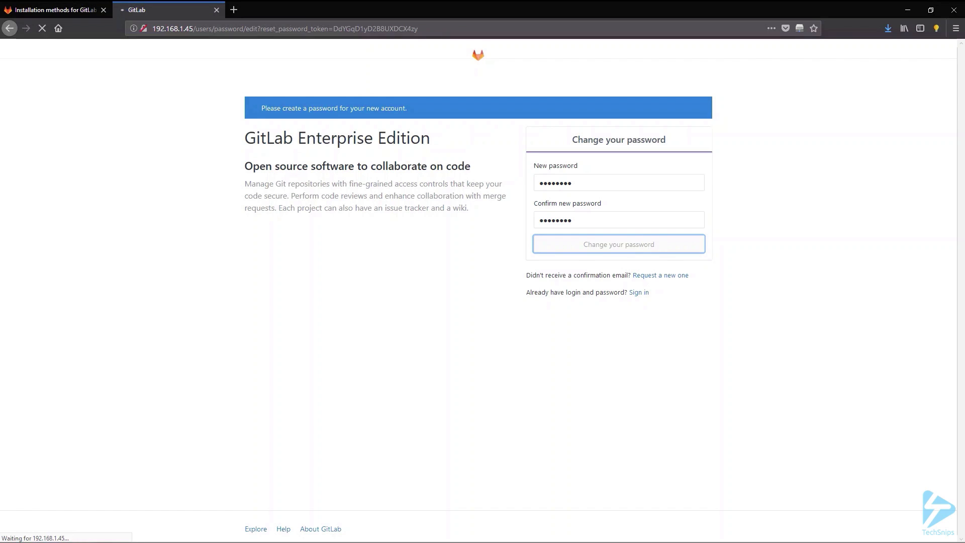
left_click(617, 244)
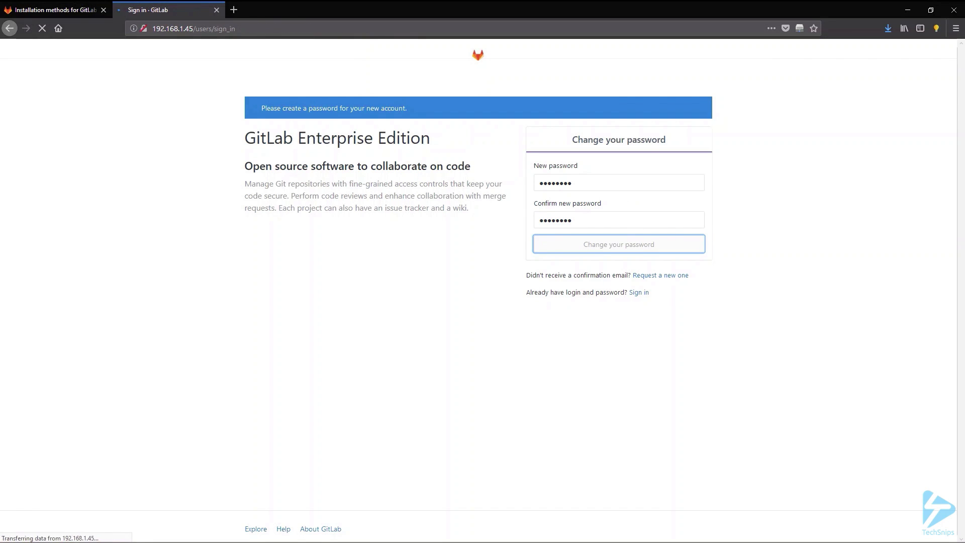
- Sign in with username 'root' and the new password
left_click(617, 244)
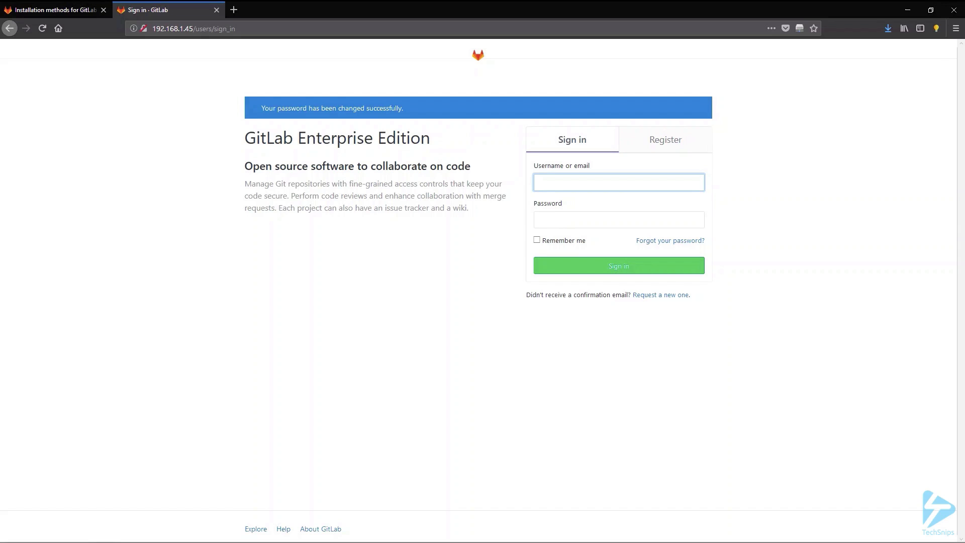
left_click(618, 181)
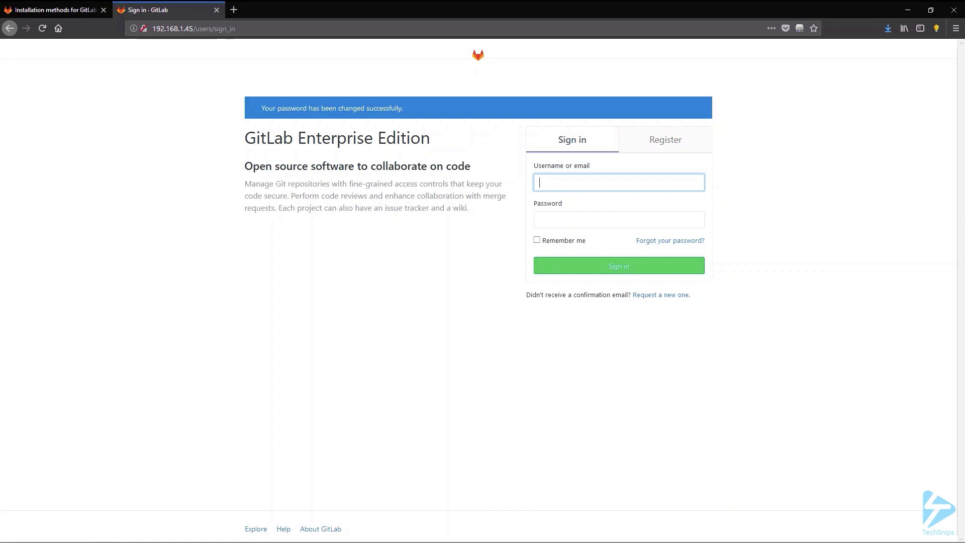
type("root")
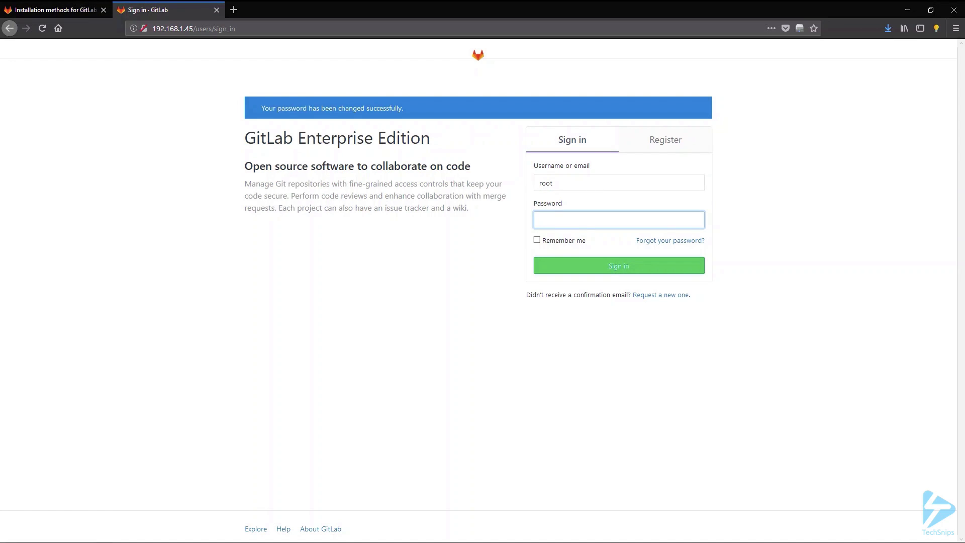
type("password")
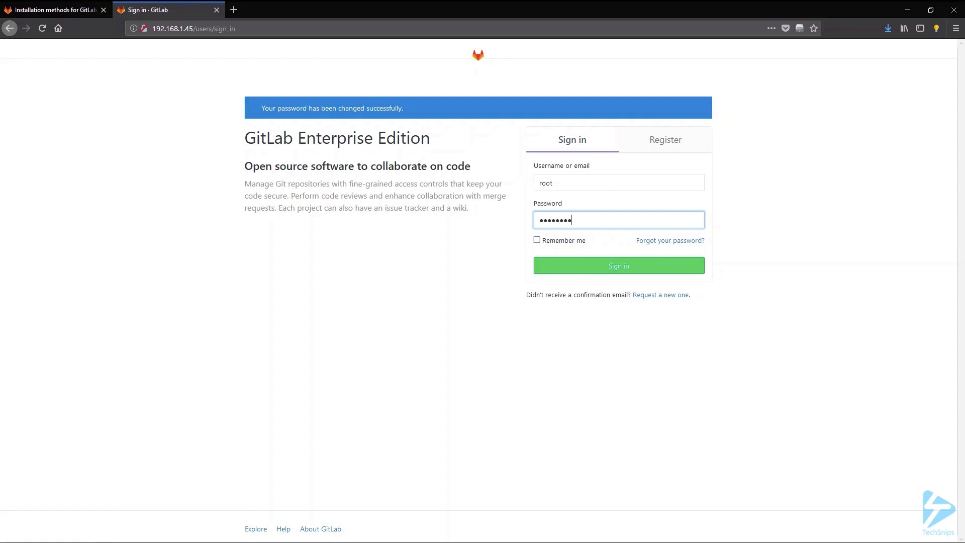
left_click(618, 265)
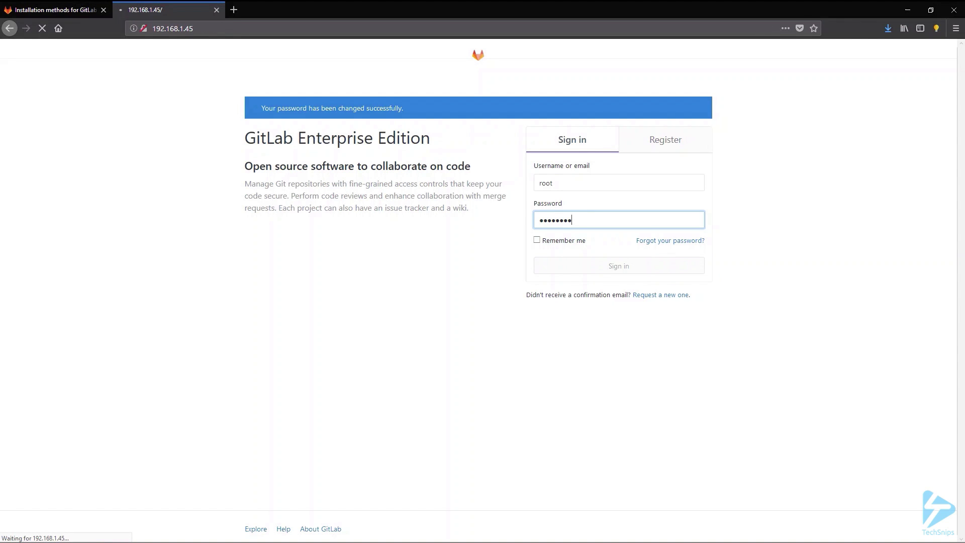
left_click(618, 265)
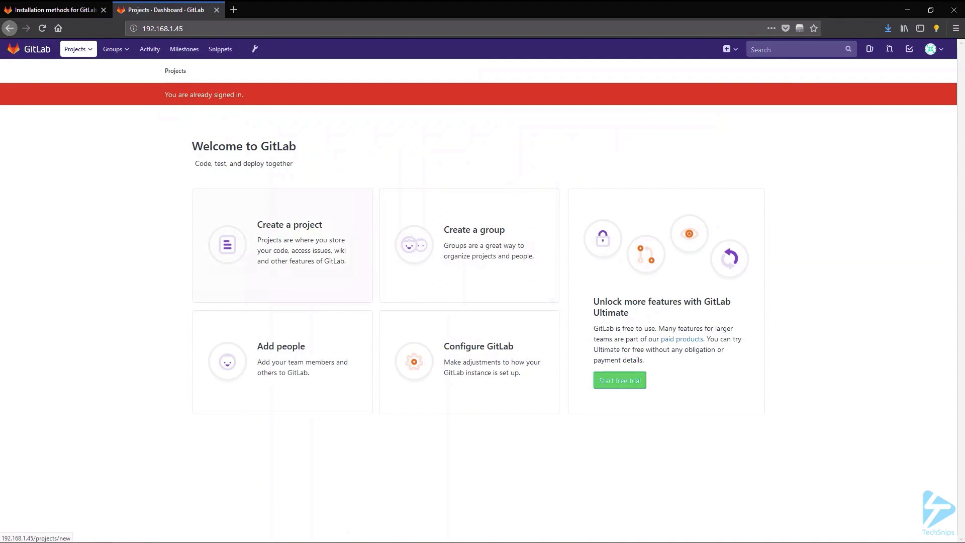